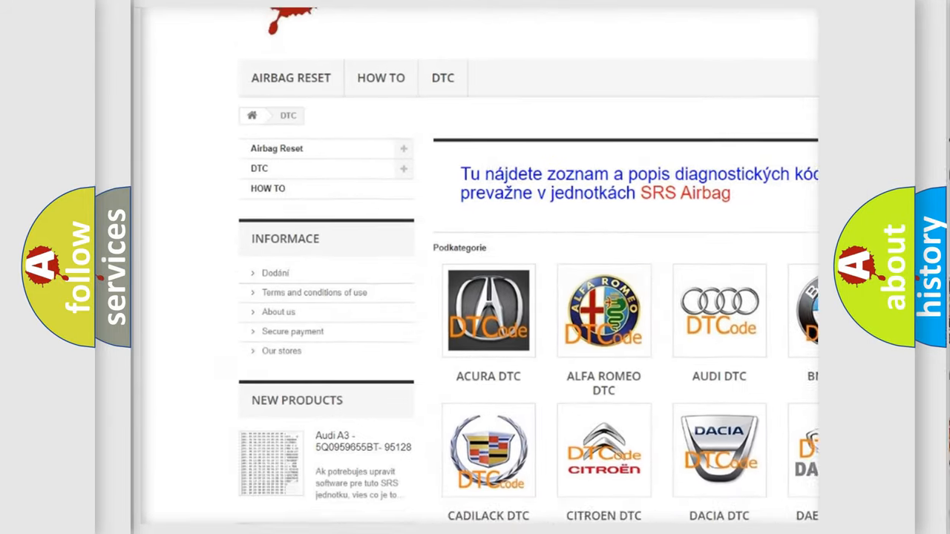
Scroll down through the DTC category grid and code list, then back up.
scroll(down, 3)
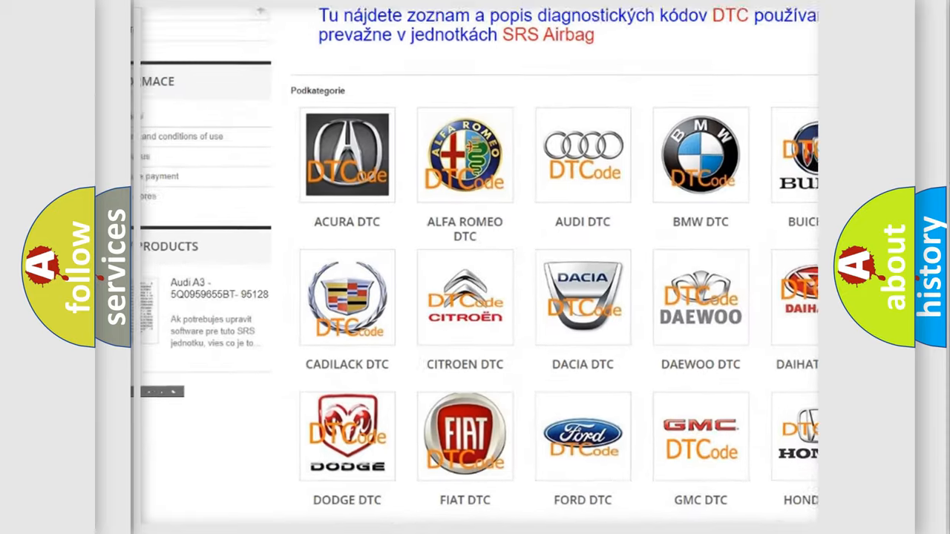
scroll(down, 3)
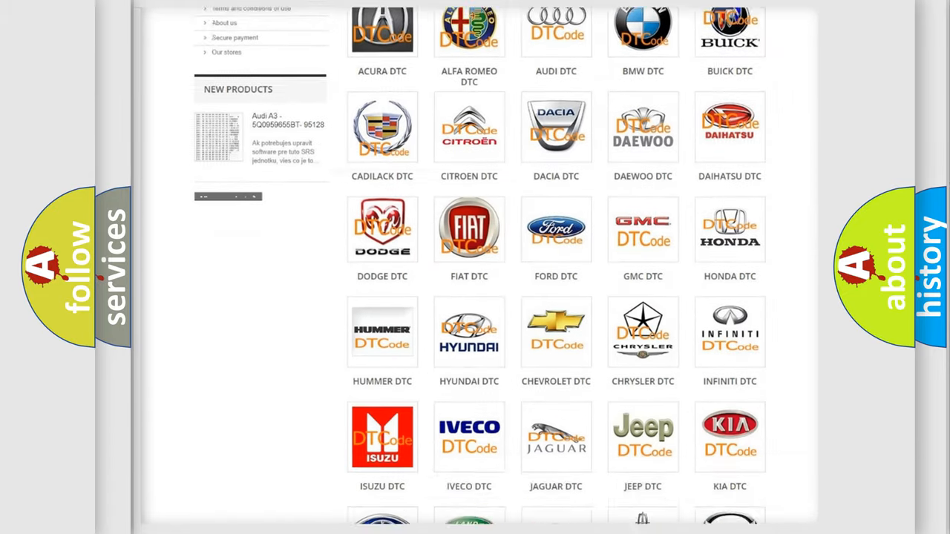
scroll(down, 3)
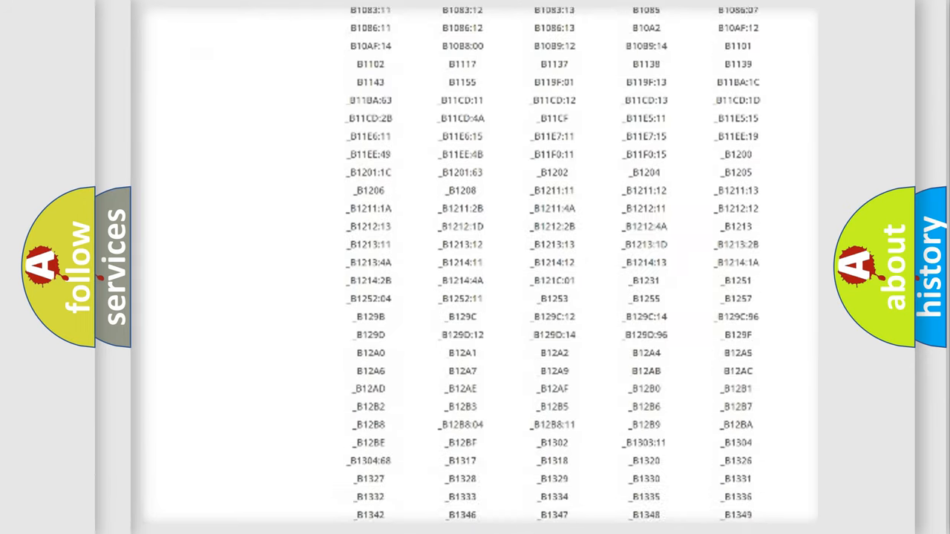
scroll(down, 3)
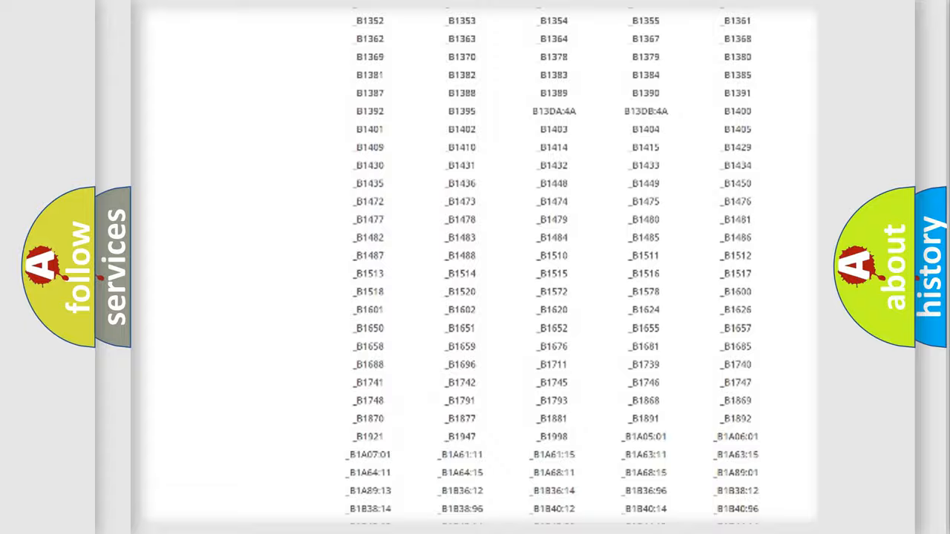
scroll(up, 3)
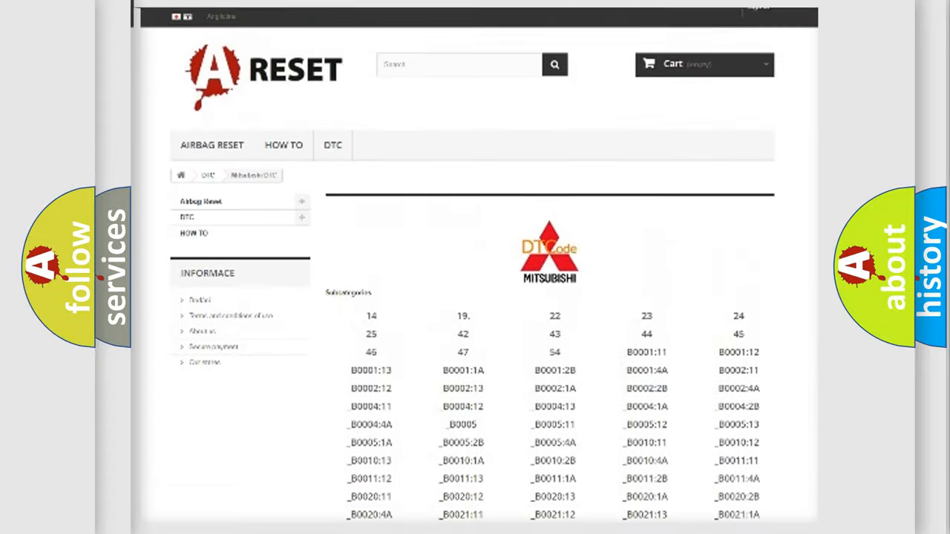
scroll(up, 3)
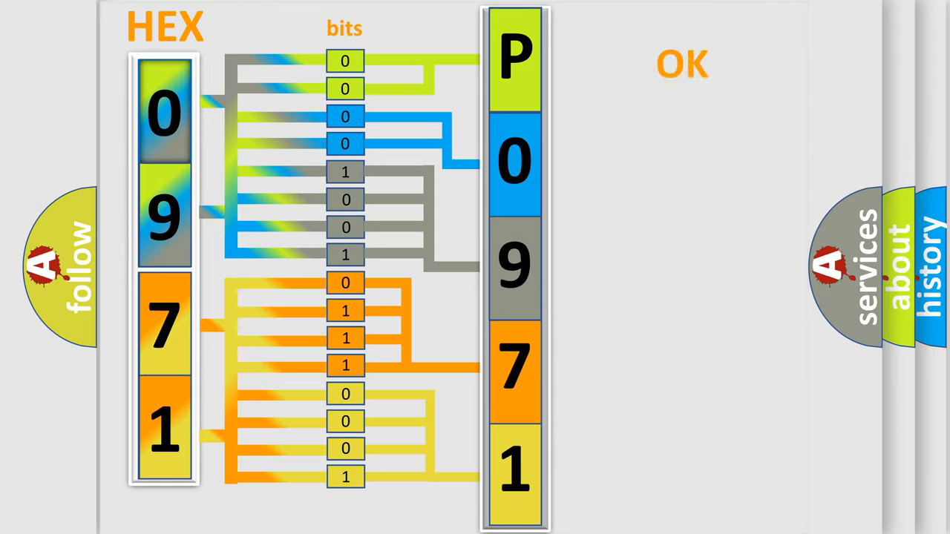
Advance past the slide mapping hex 0971 bit by bit onto P0971.
click(681, 63)
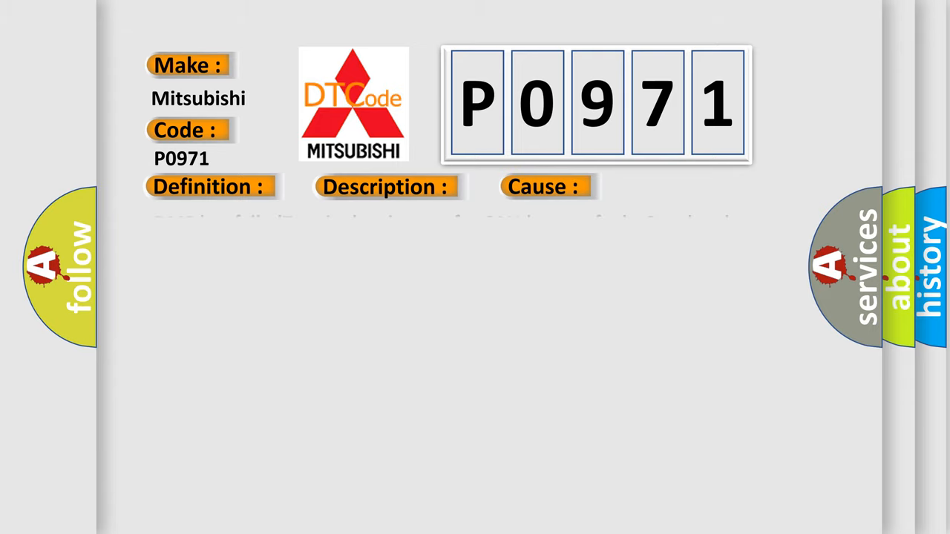